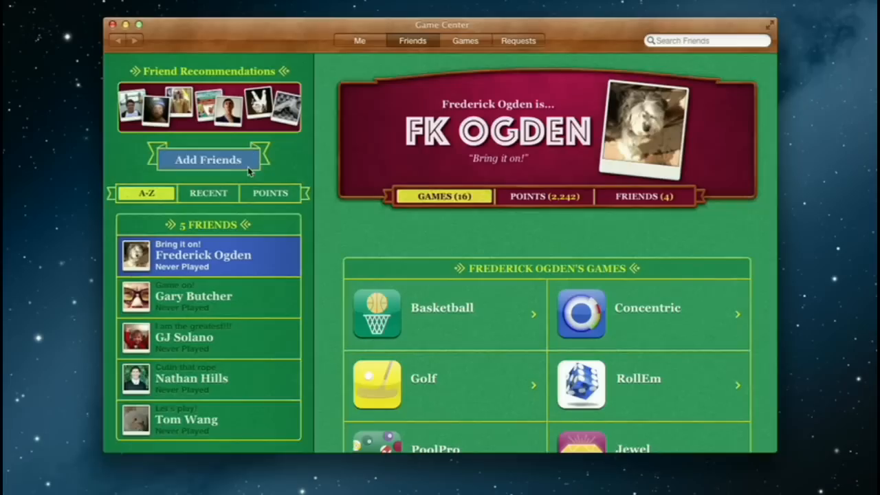
Step: Send the Yosemite conversation reply asking what they ended up doing
left_click(112, 25)
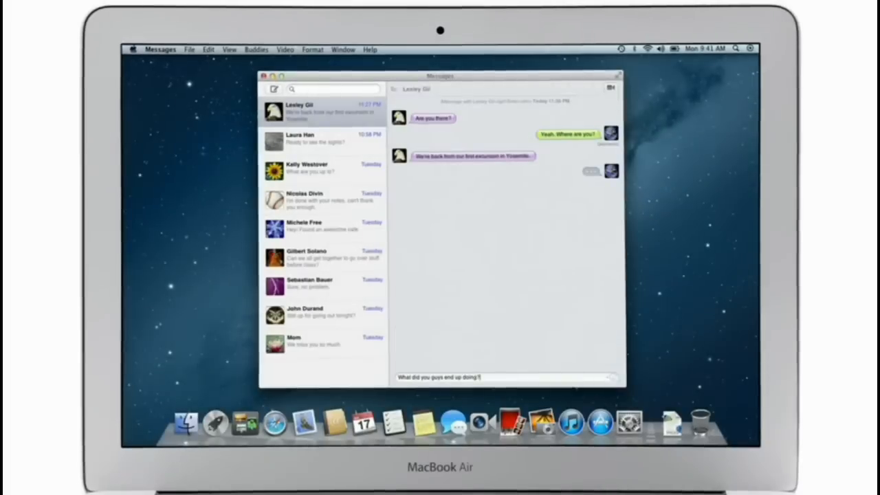
key("Return")
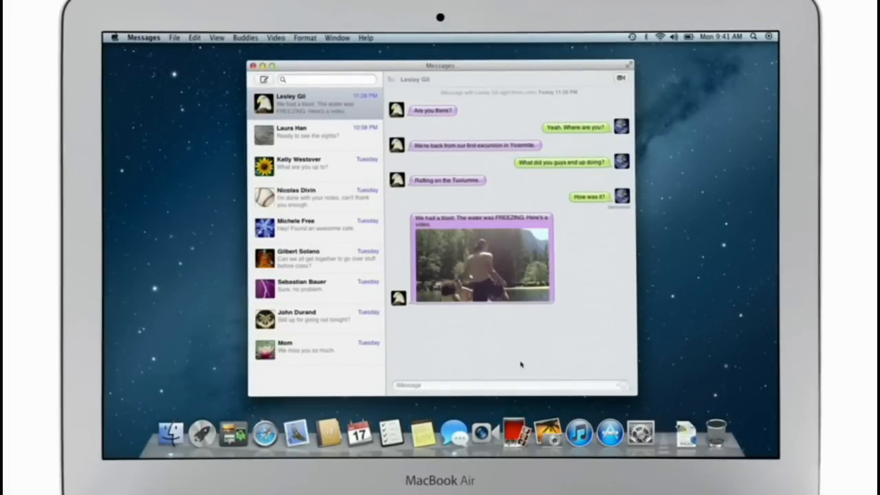
double_click(483, 261)
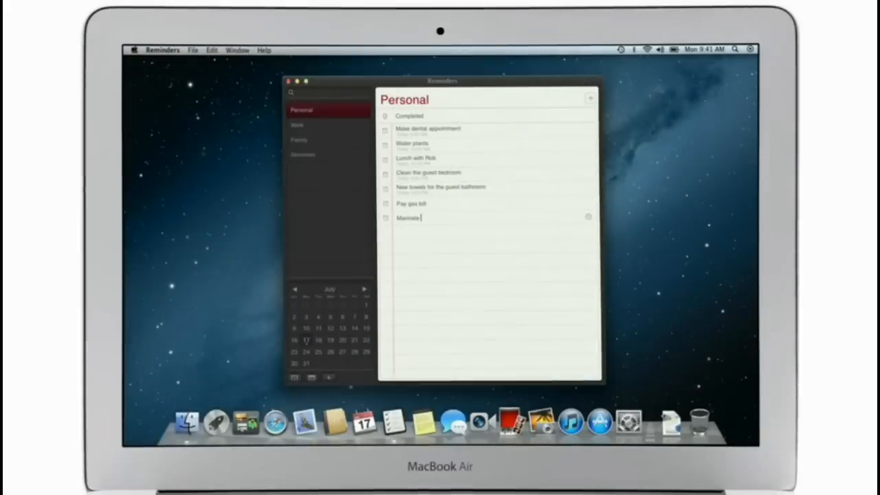
Step: Add Marinate chicken, Review reports, Call Laura and Make hotel reminders to Personal
type("chicken")
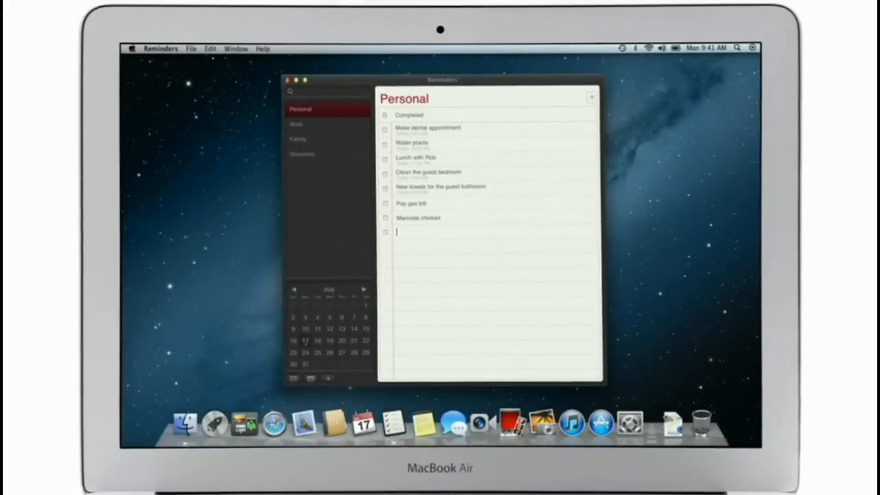
type("Review reports")
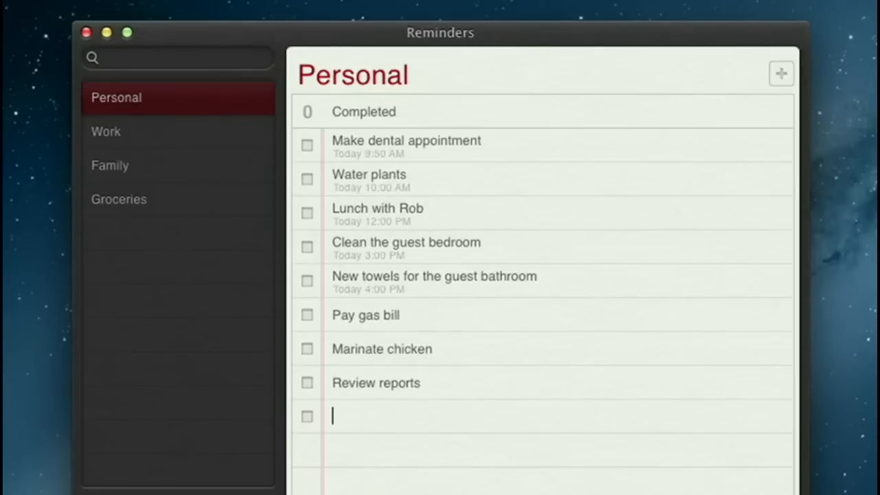
type("Call Laura")
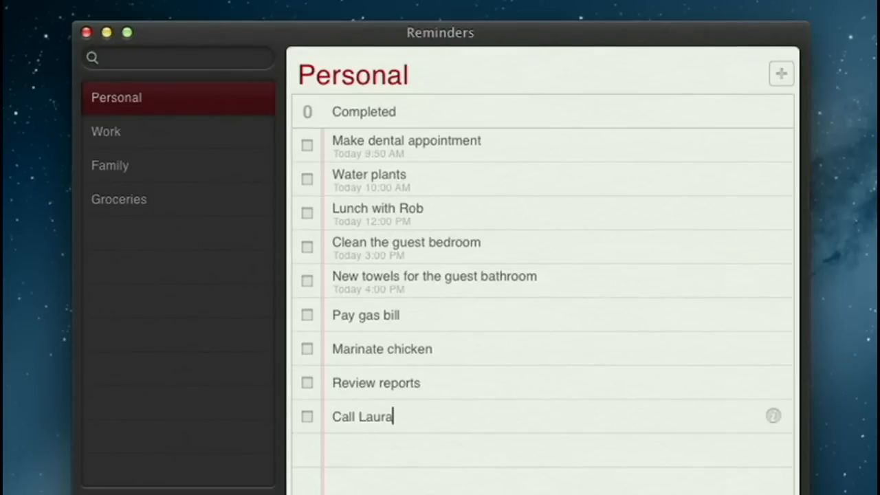
type("Make hotel")
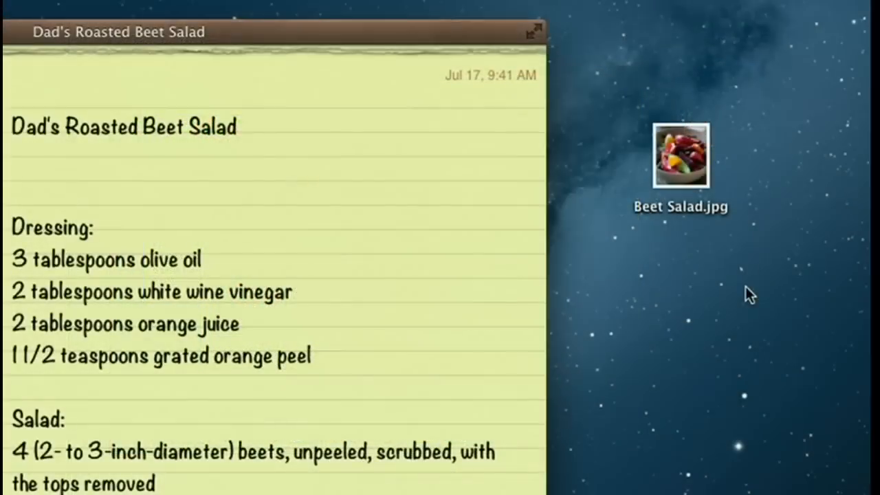
Step: Drag Beet Salad.jpg from the desktop into Dad's Roasted Beet Salad note
left_click_drag(681, 155, 299, 162)
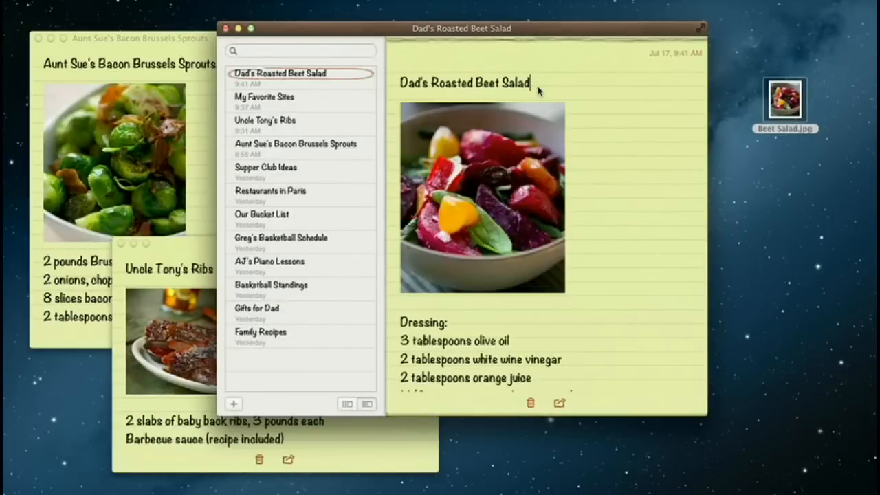
left_click(264, 97)
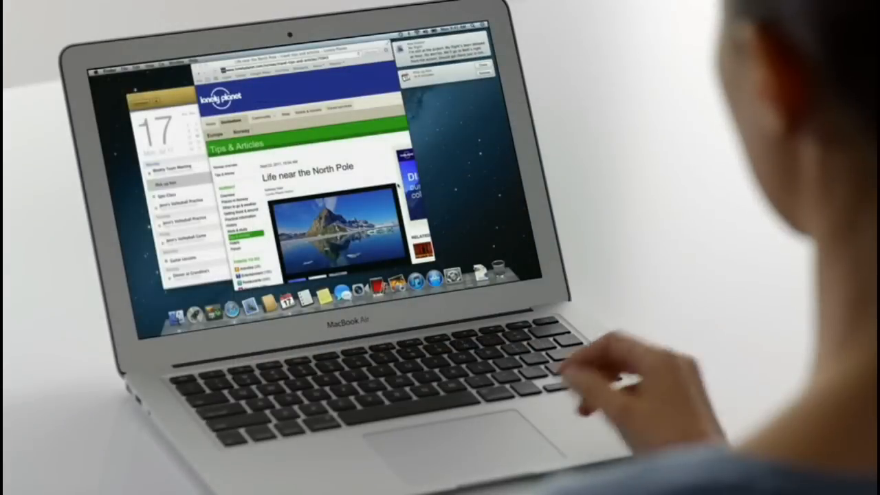
Step: Review Notification Center alerts for the delayed flight, lunch with Rob and picking up Ken
scroll("down", 3)
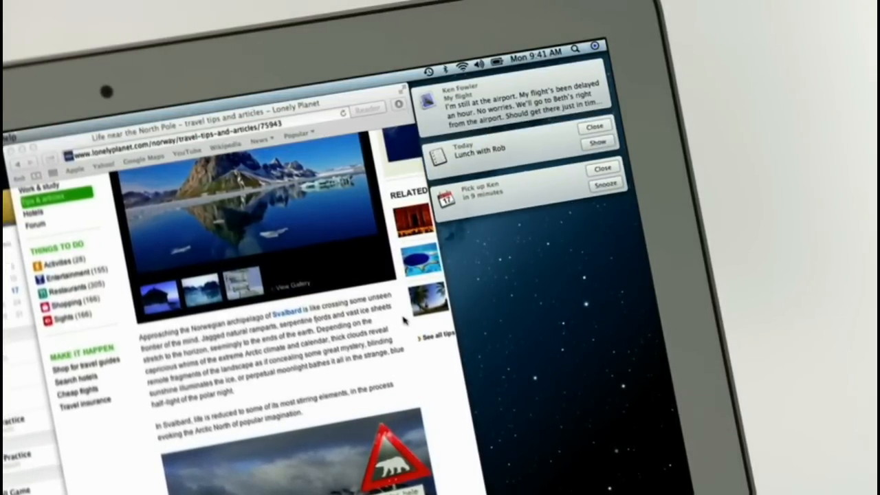
left_click(594, 126)
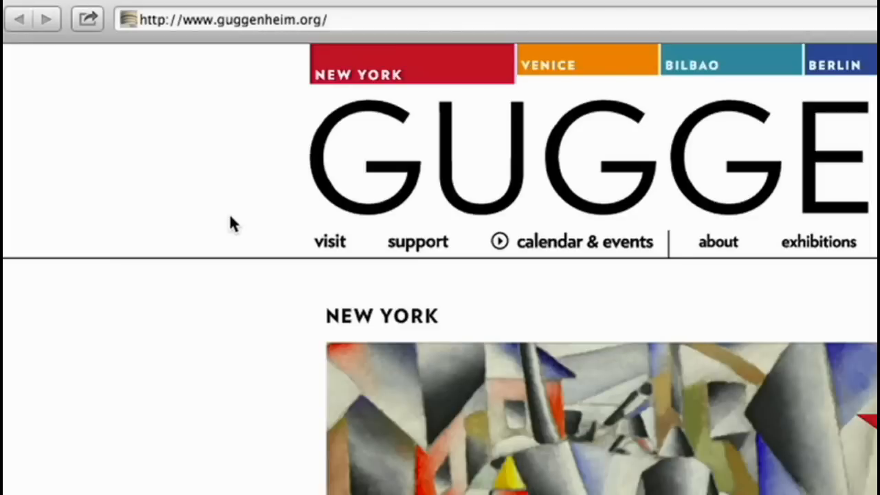
mouse_move(79, 35)
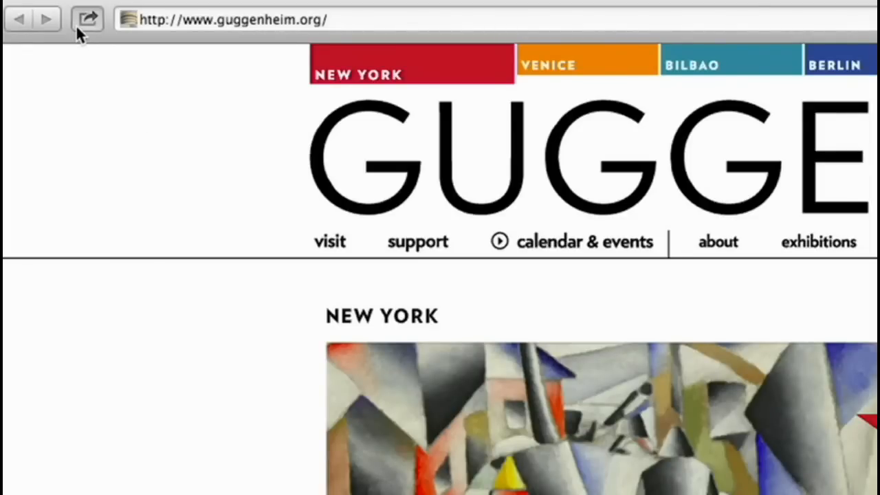
Step: Show the Share menu for the Guggenheim home page in Safari
left_click(87, 19)
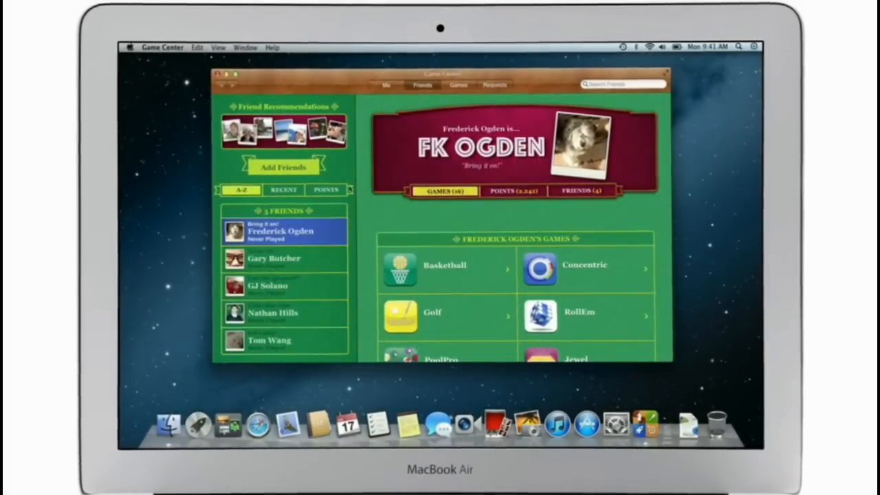
Step: Open Real Racing 2 achievements in Game Center, showing 24 of 27 earned
left_click(281, 166)
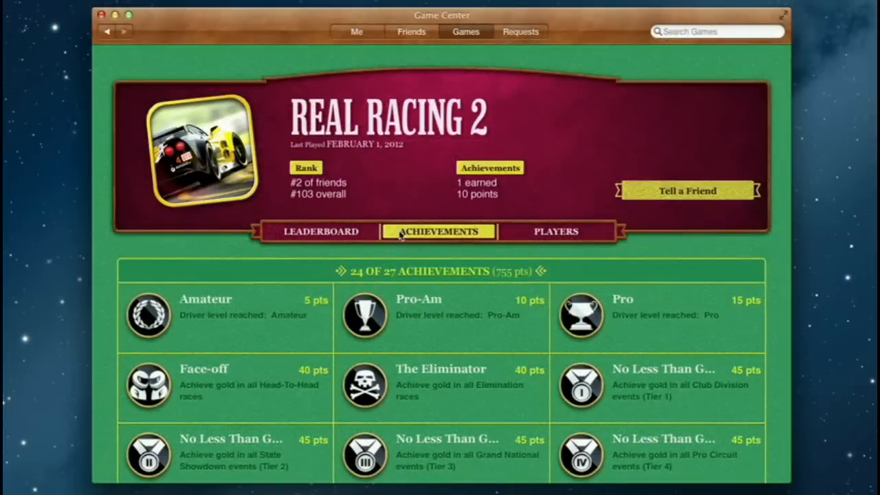
left_click(319, 231)
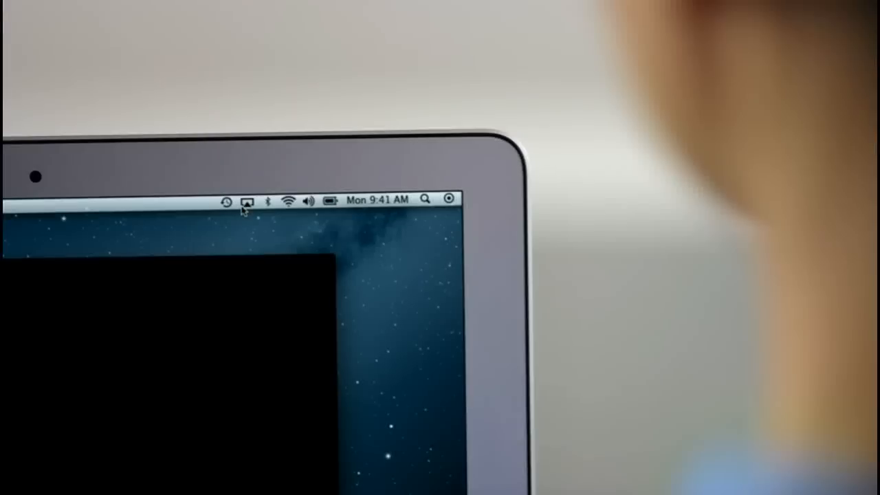
Step: Choose Apple TV from the AirPlay menu to mirror the display
left_click(245, 200)
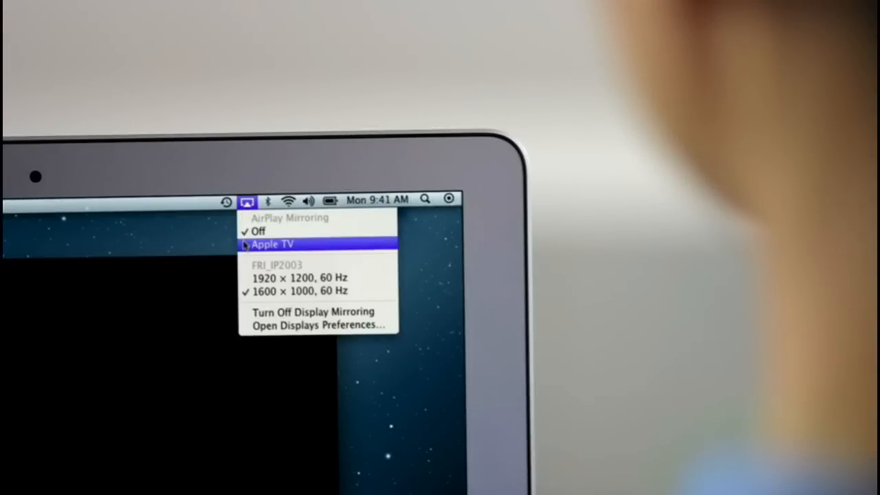
left_click(273, 244)
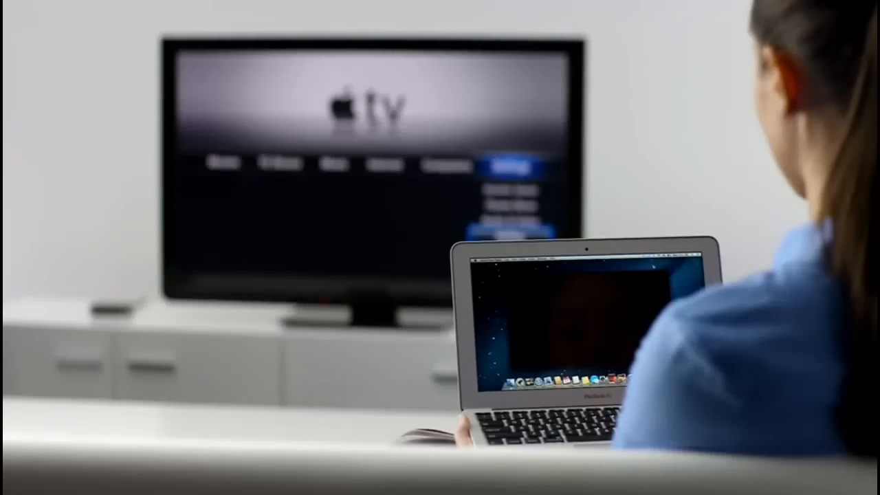